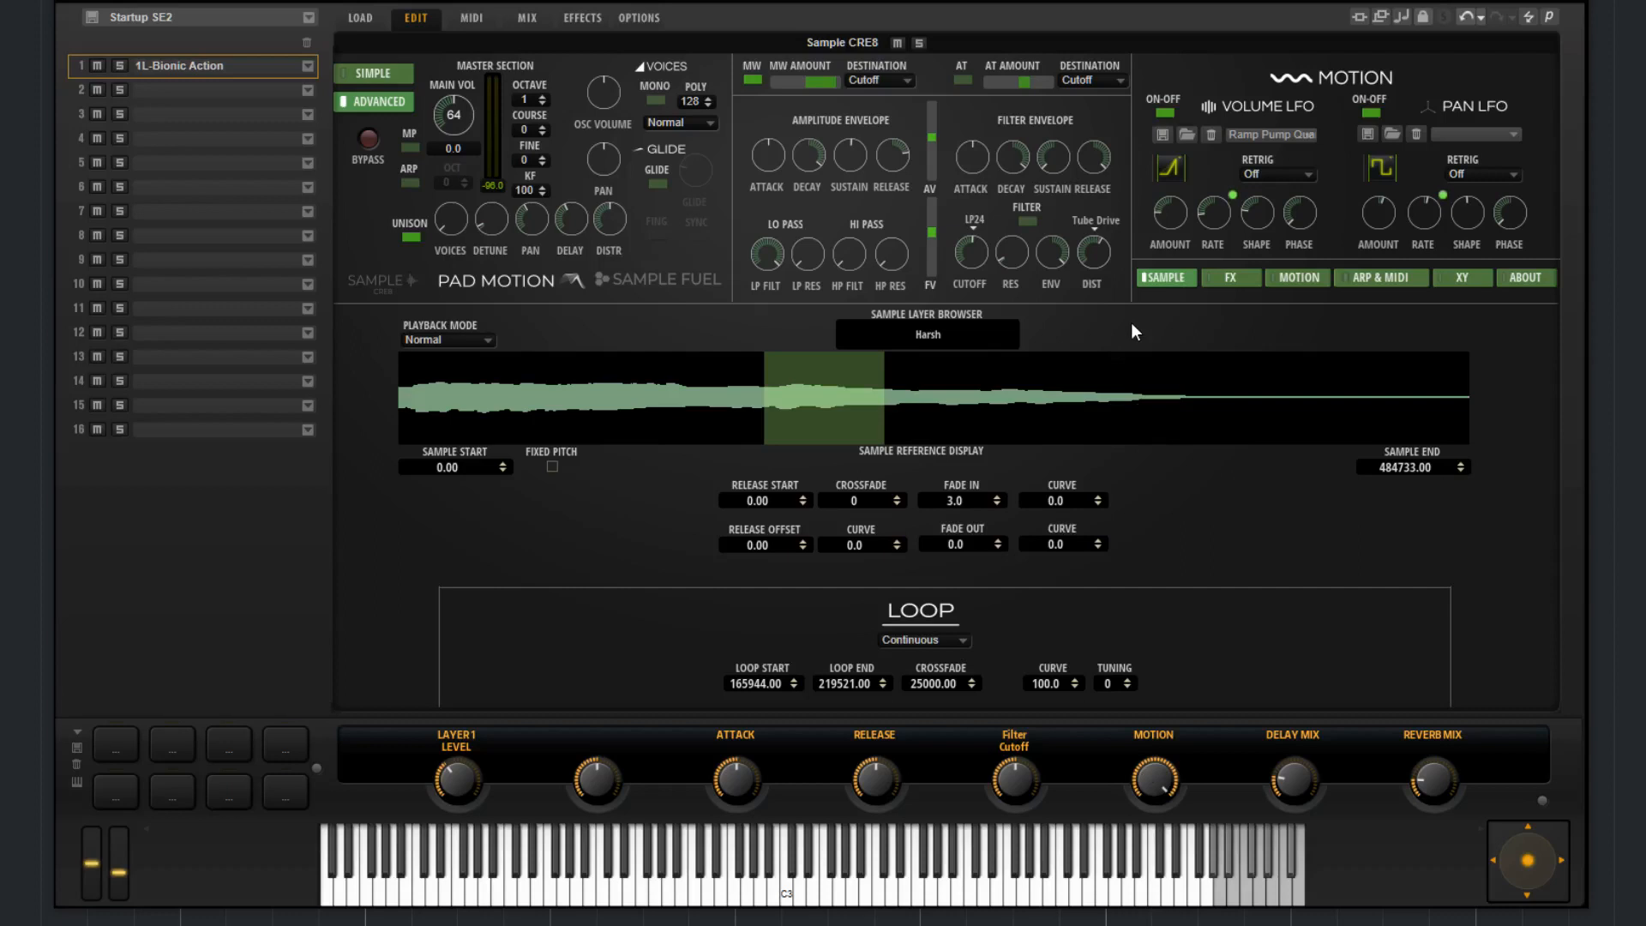
Step: Replace the Harsh sample with FM-Distortia from V2.0 > Virtual Synths > FM, then close the browser
left_click(926, 333)
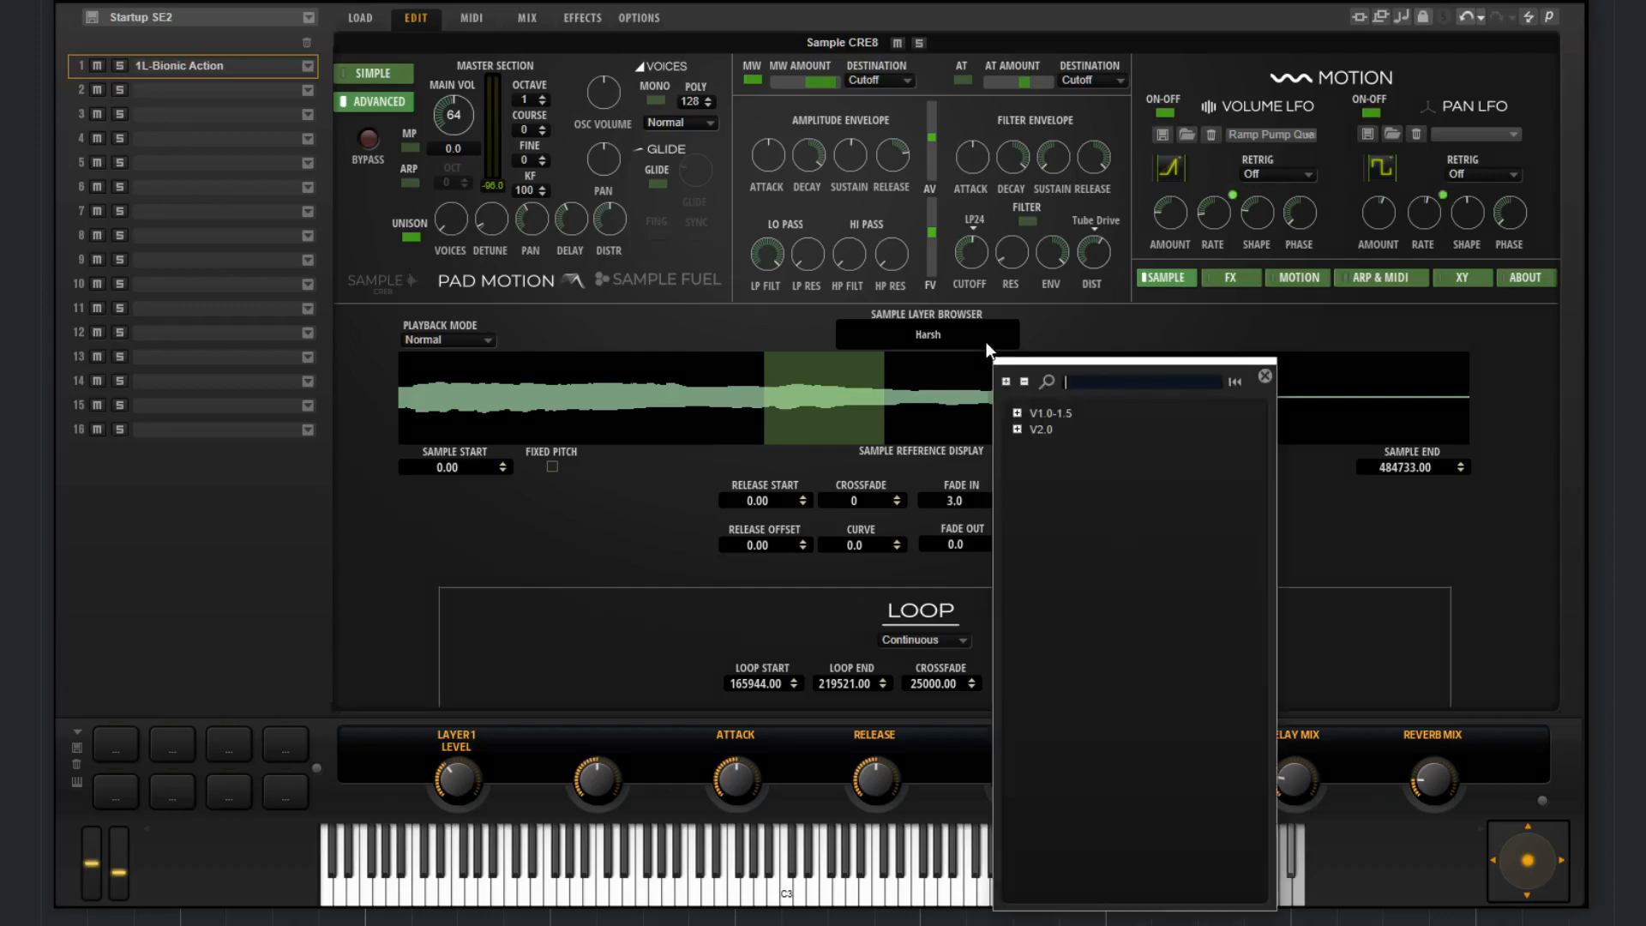
left_click(1019, 429)
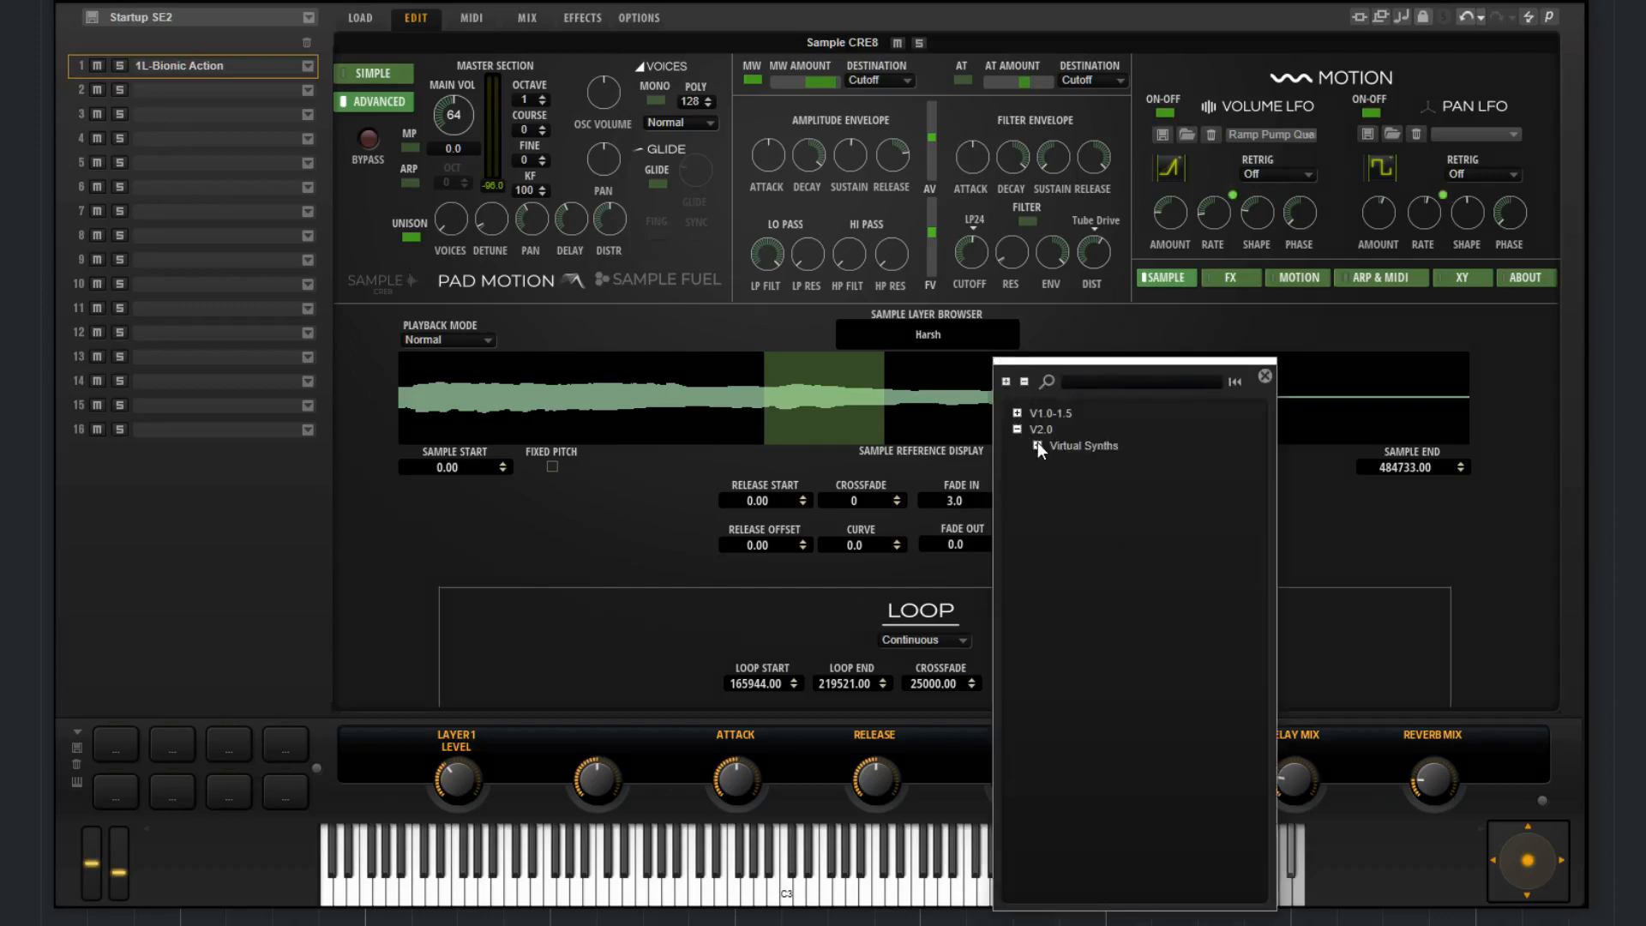
left_click(1037, 445)
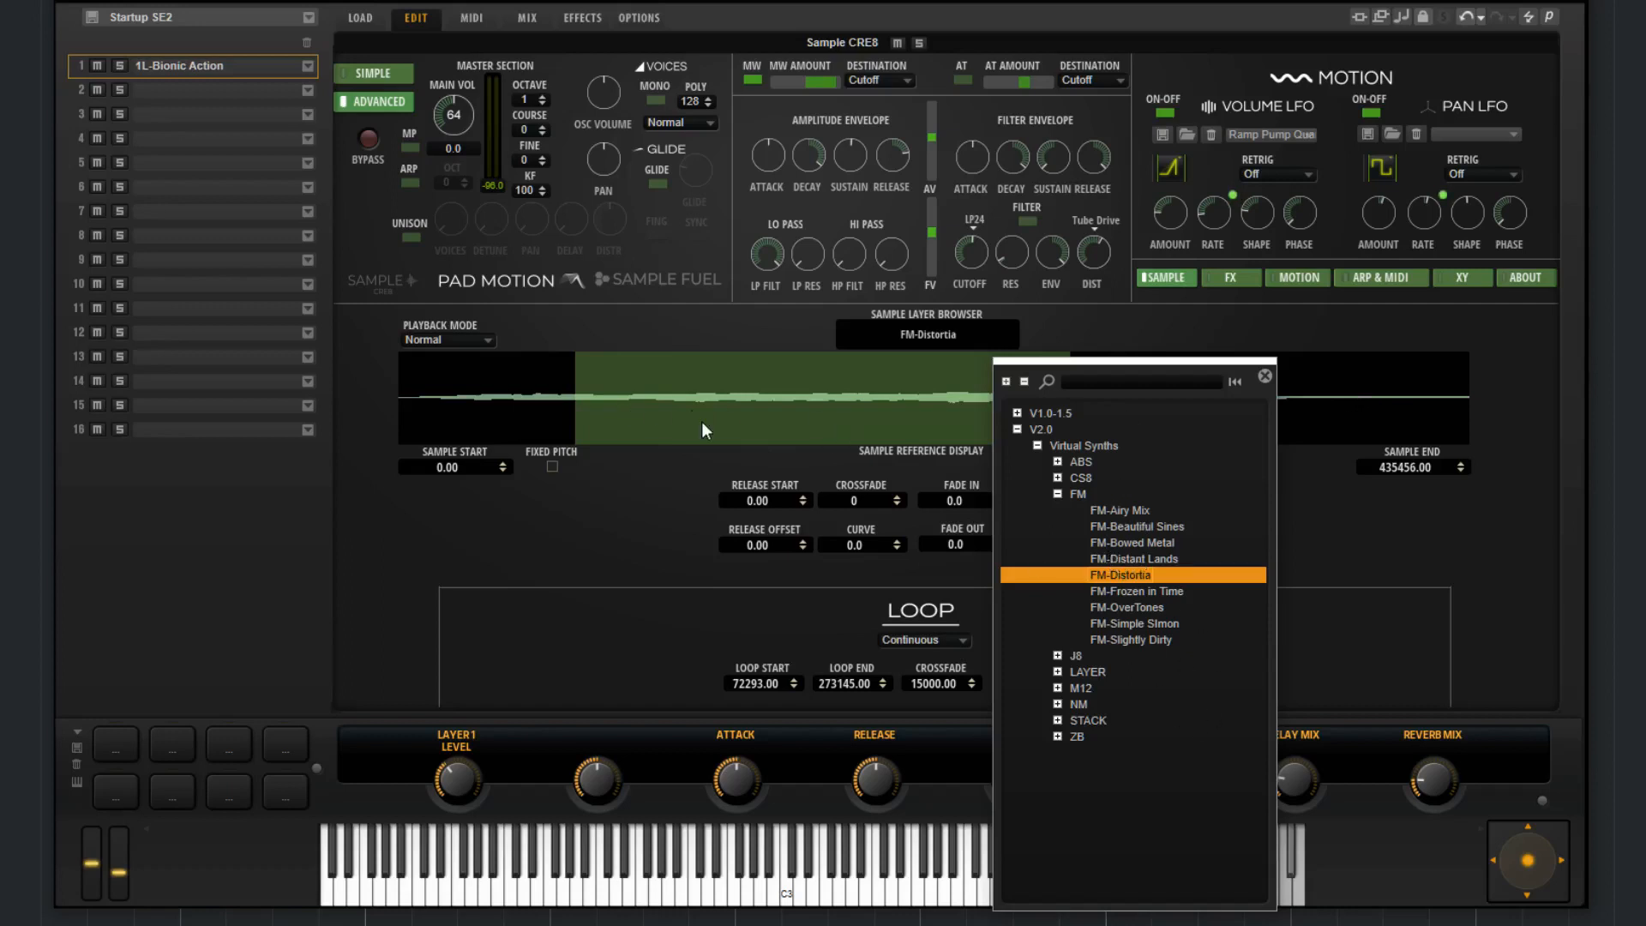
left_click(1264, 376)
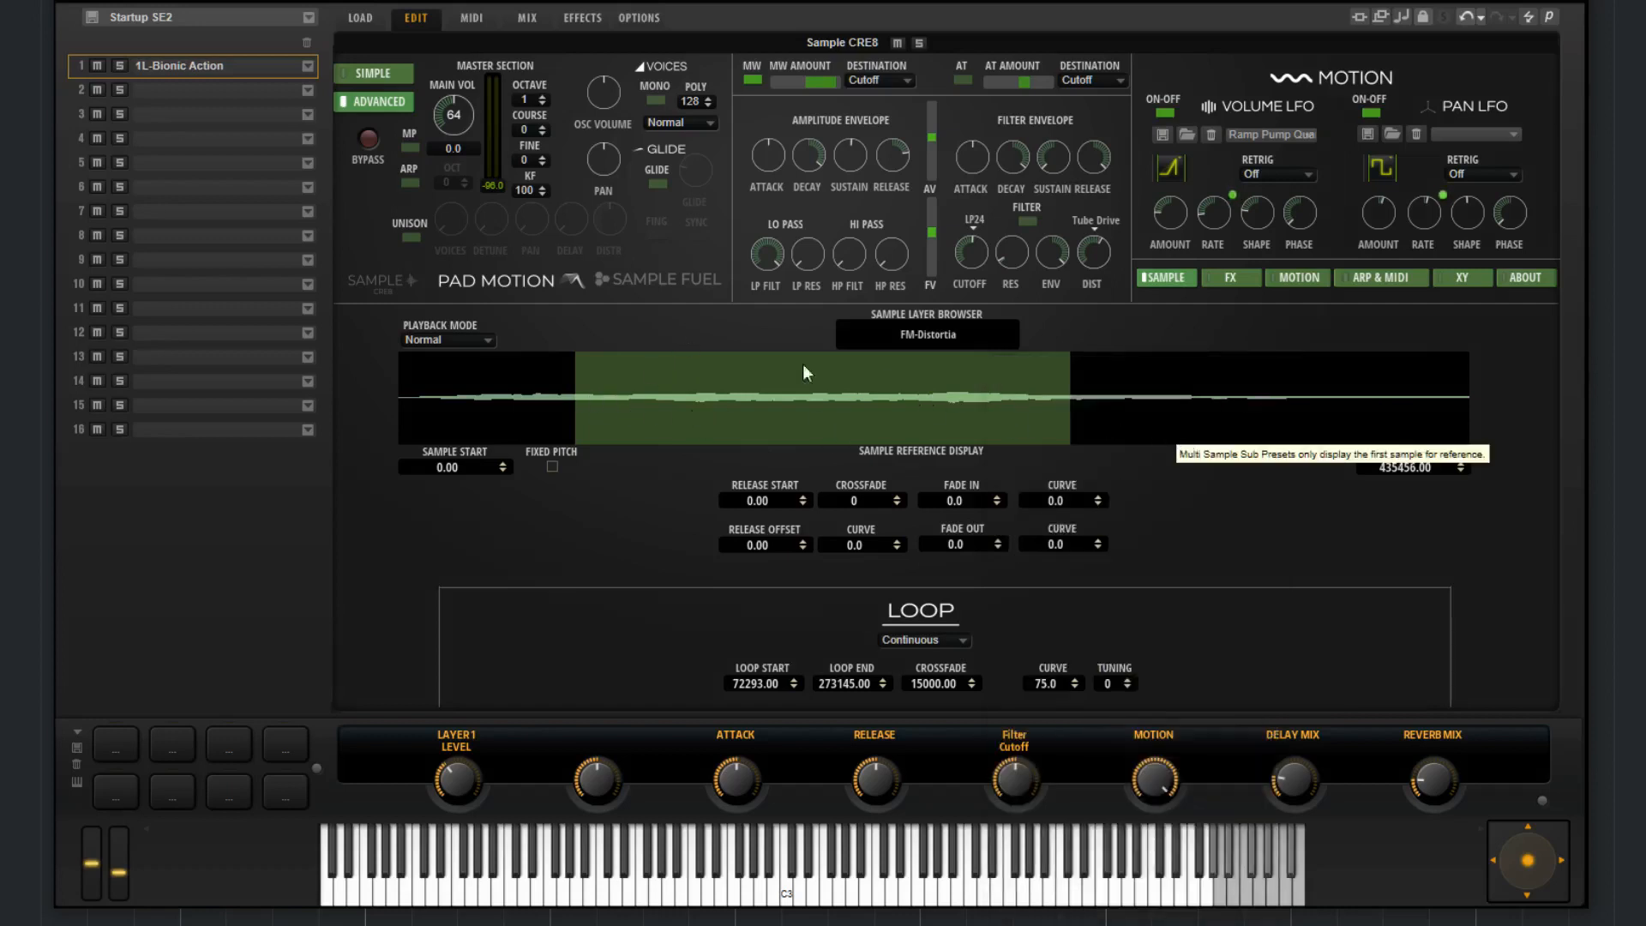
mouse_move(475, 322)
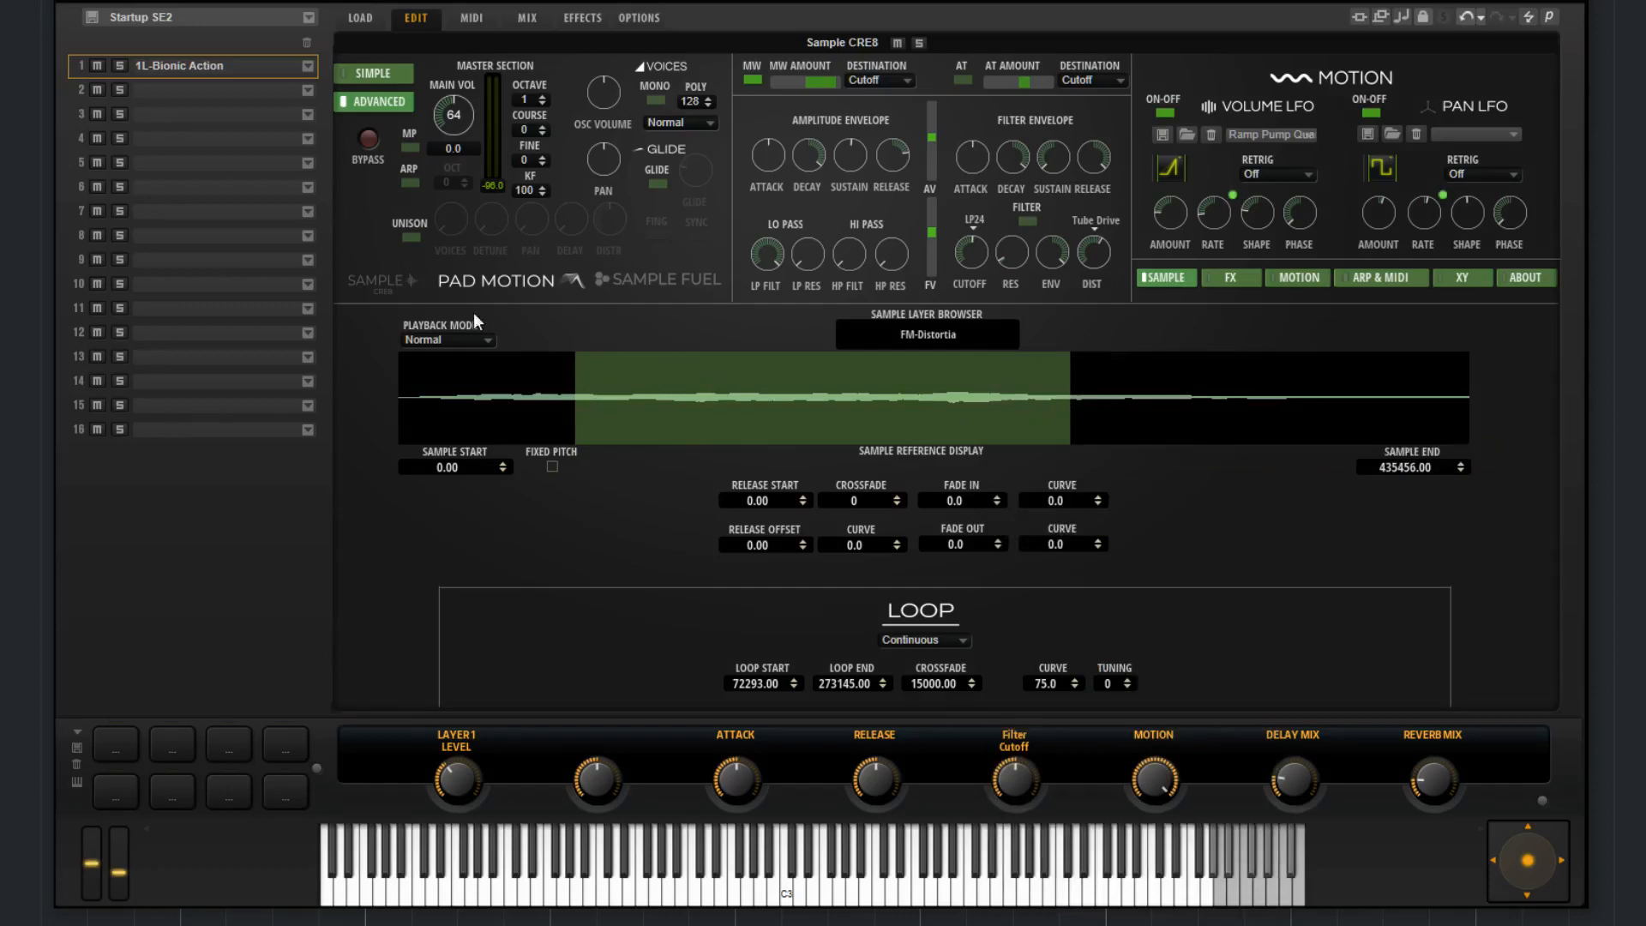
left_click(446, 339)
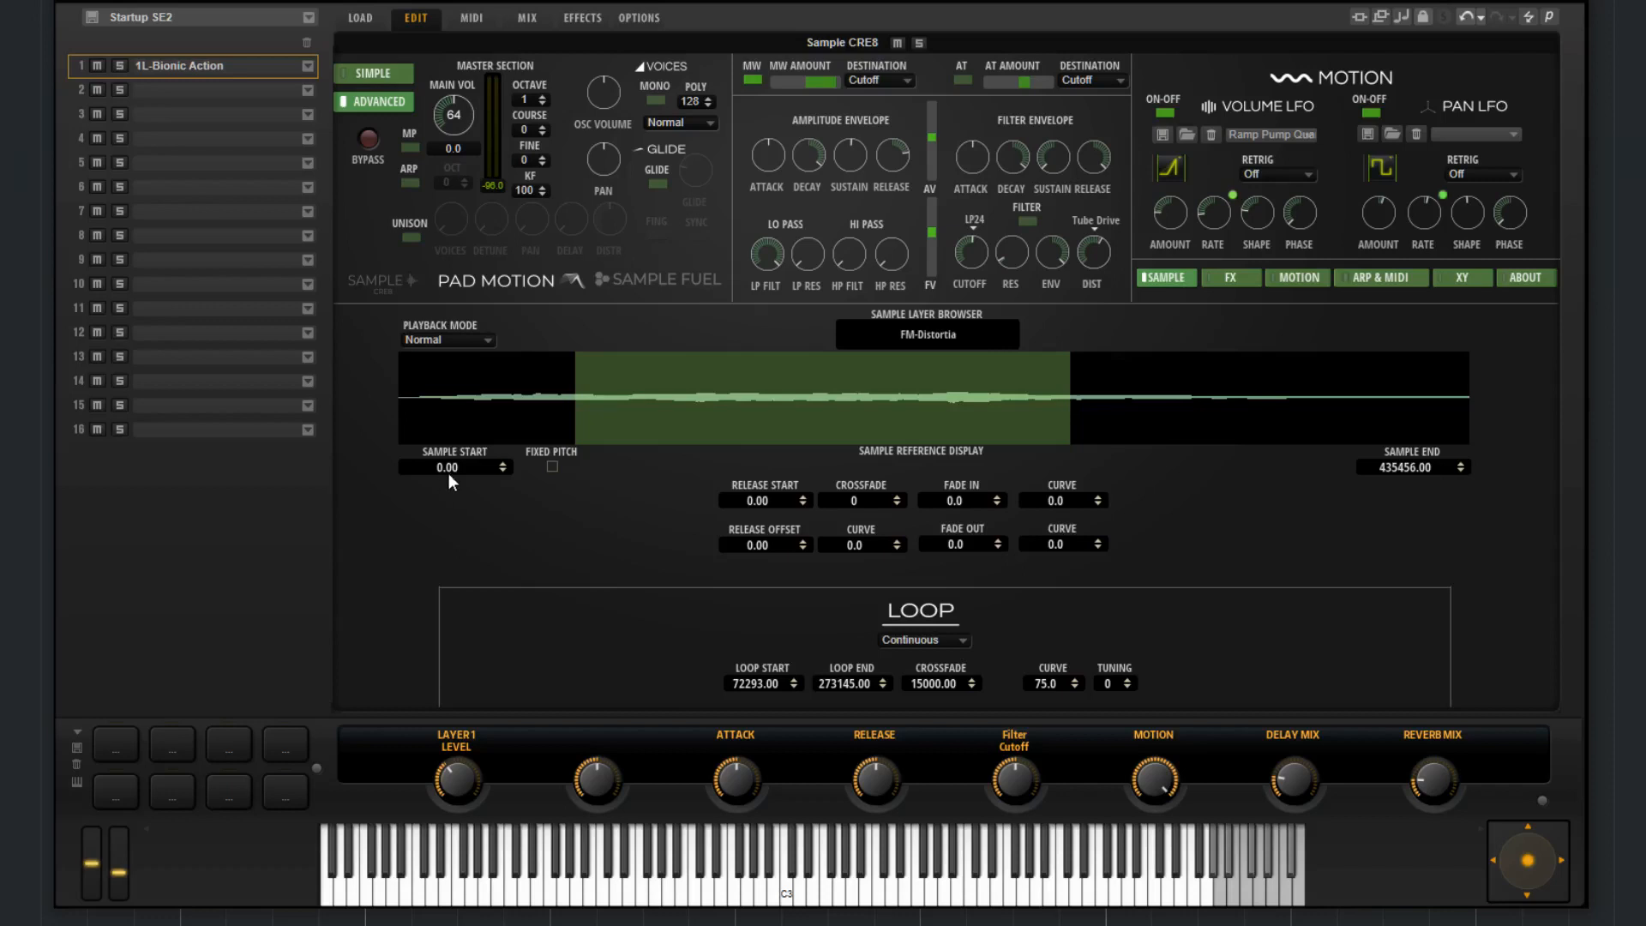
mouse_move(1444, 478)
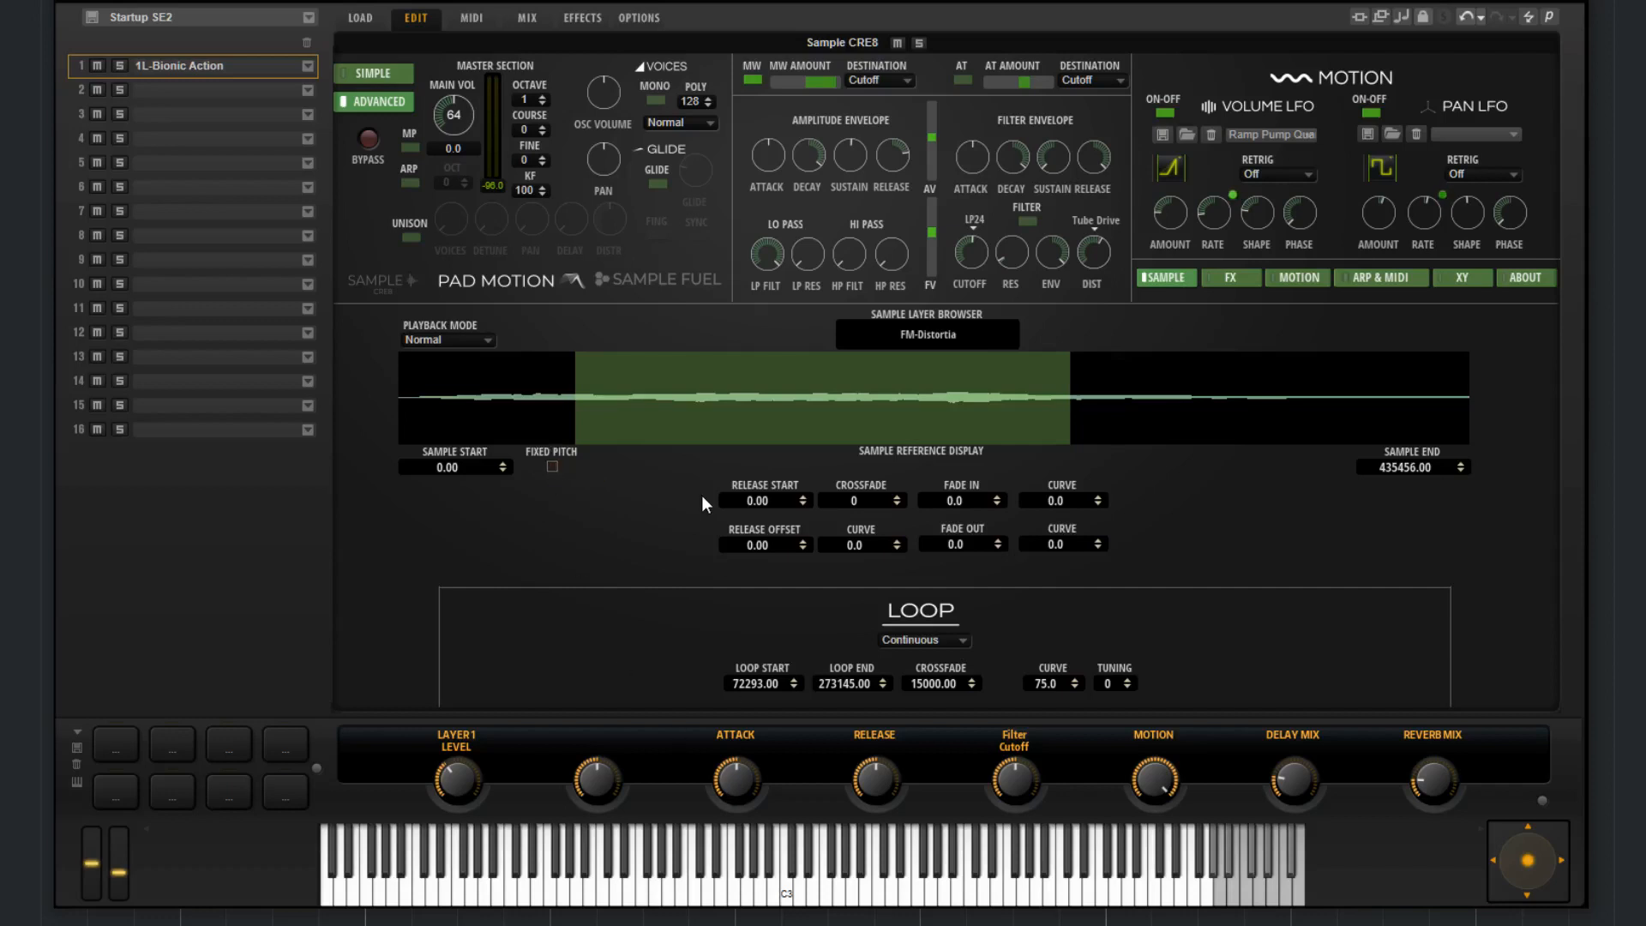
mouse_move(787, 510)
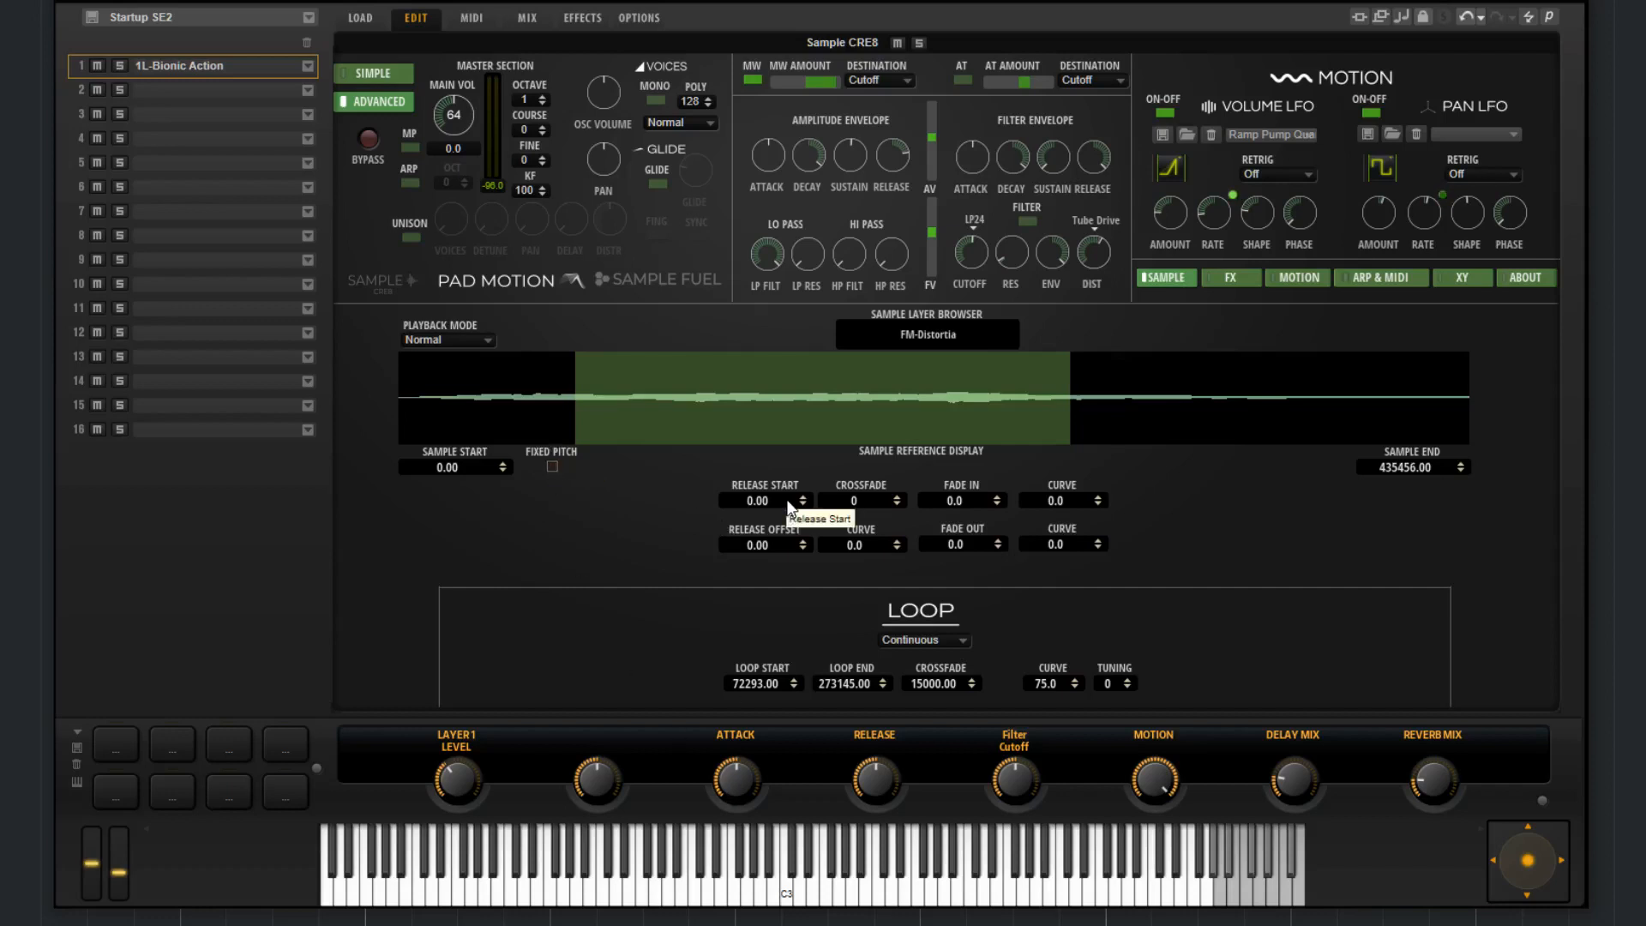
mouse_move(777, 565)
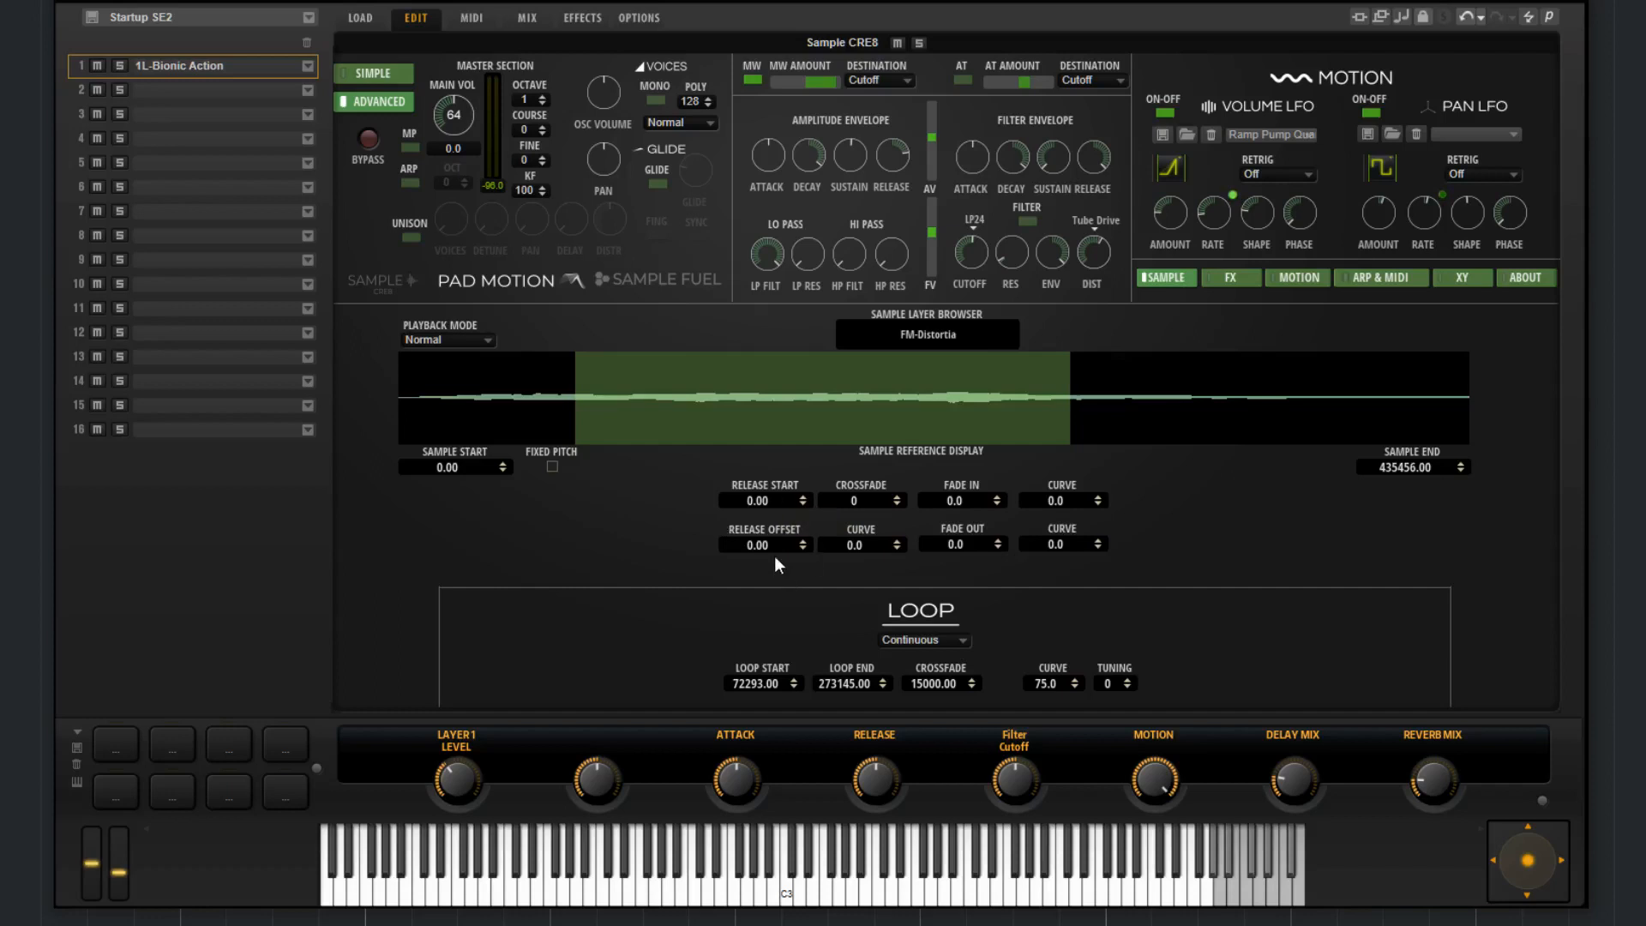
mouse_move(861, 500)
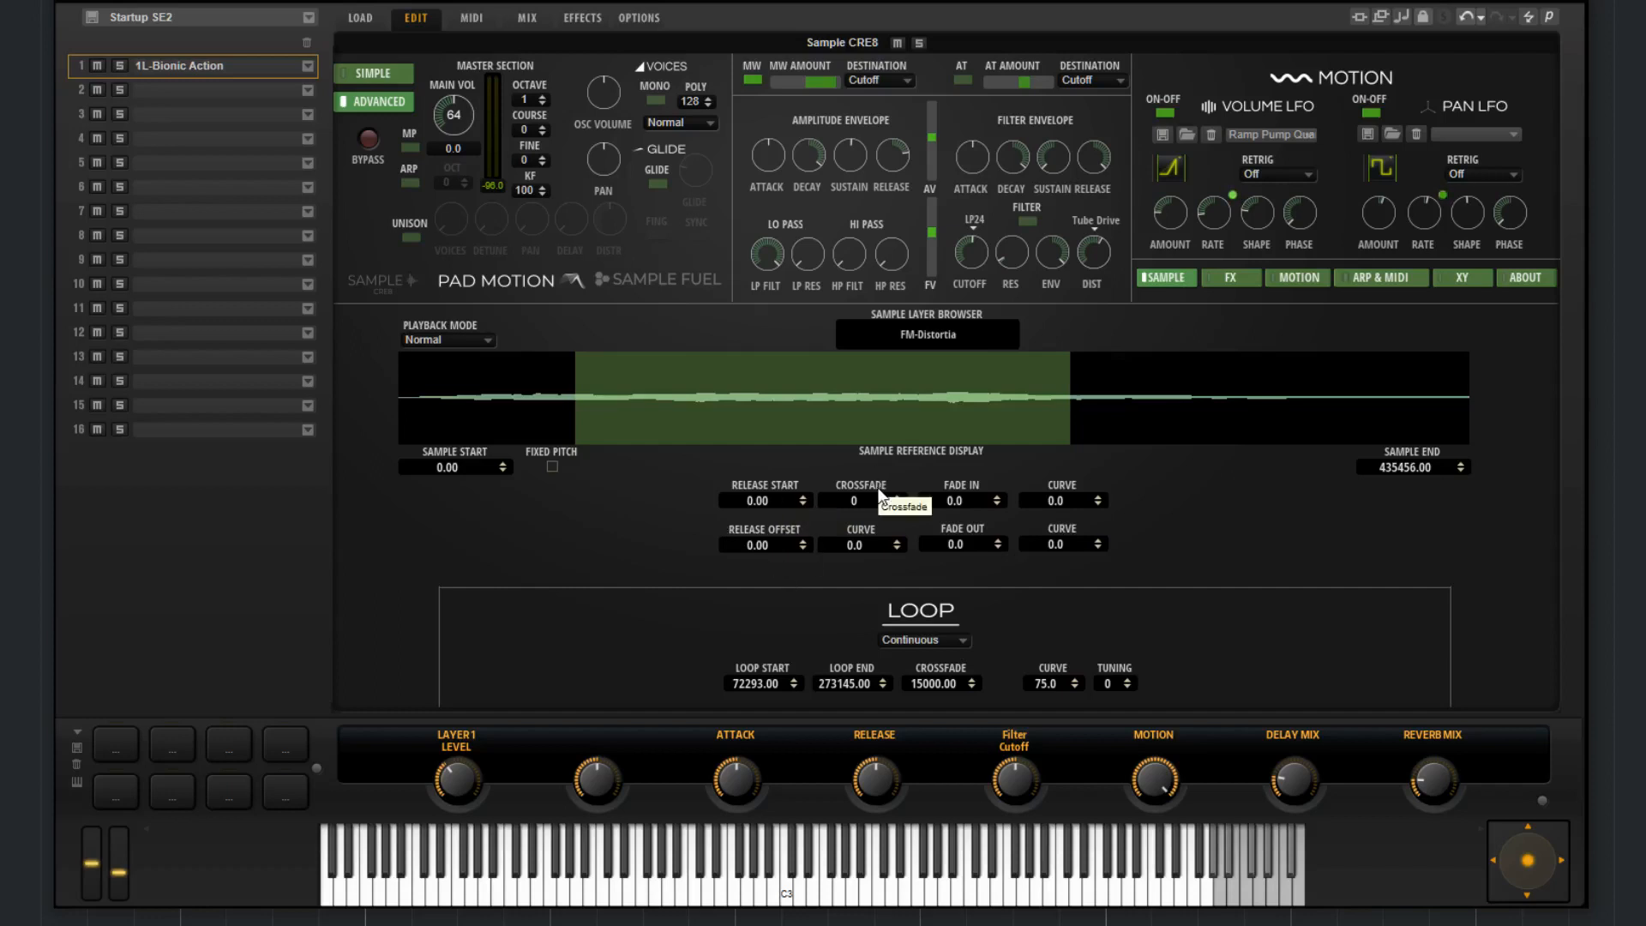
mouse_move(879, 508)
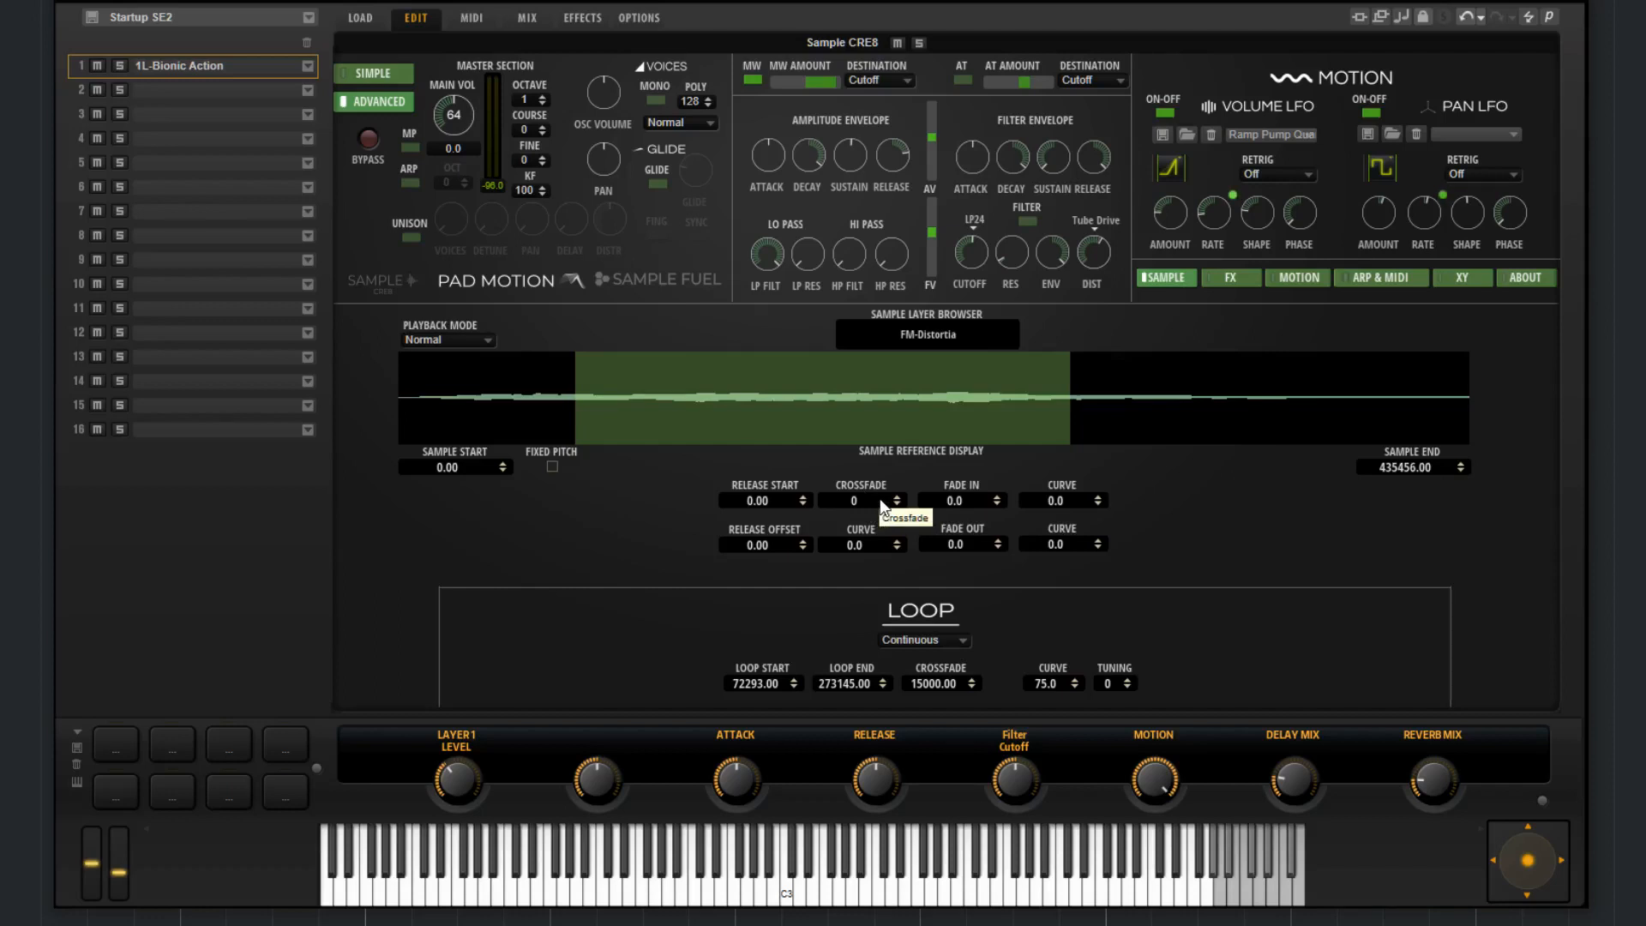
mouse_move(861, 544)
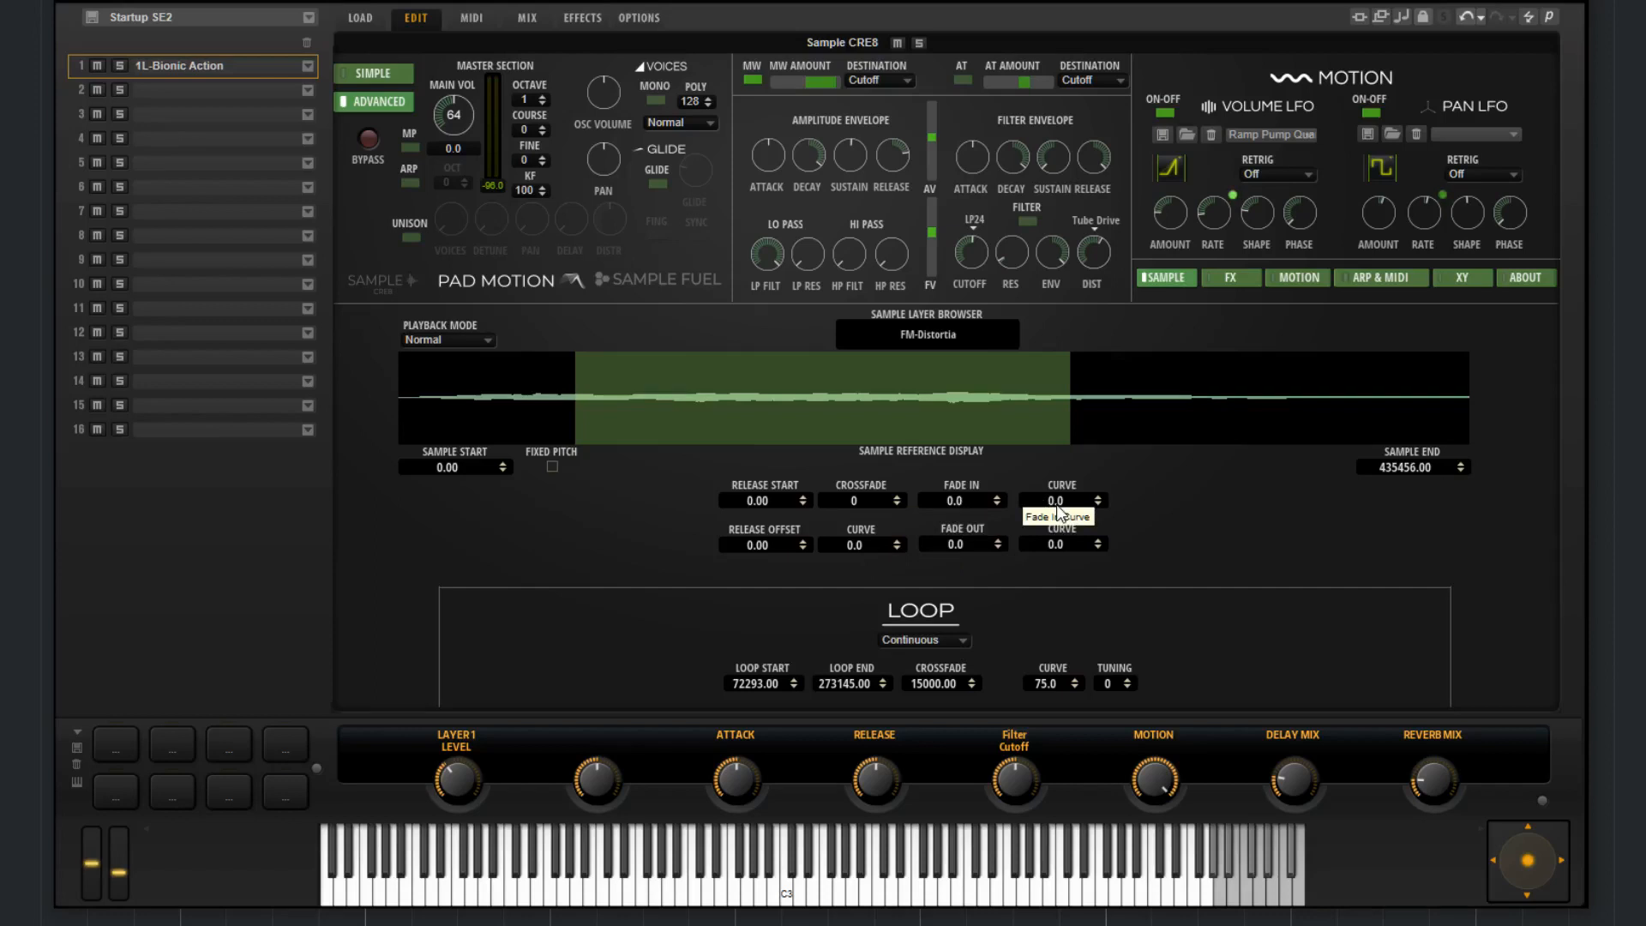
mouse_move(1089, 555)
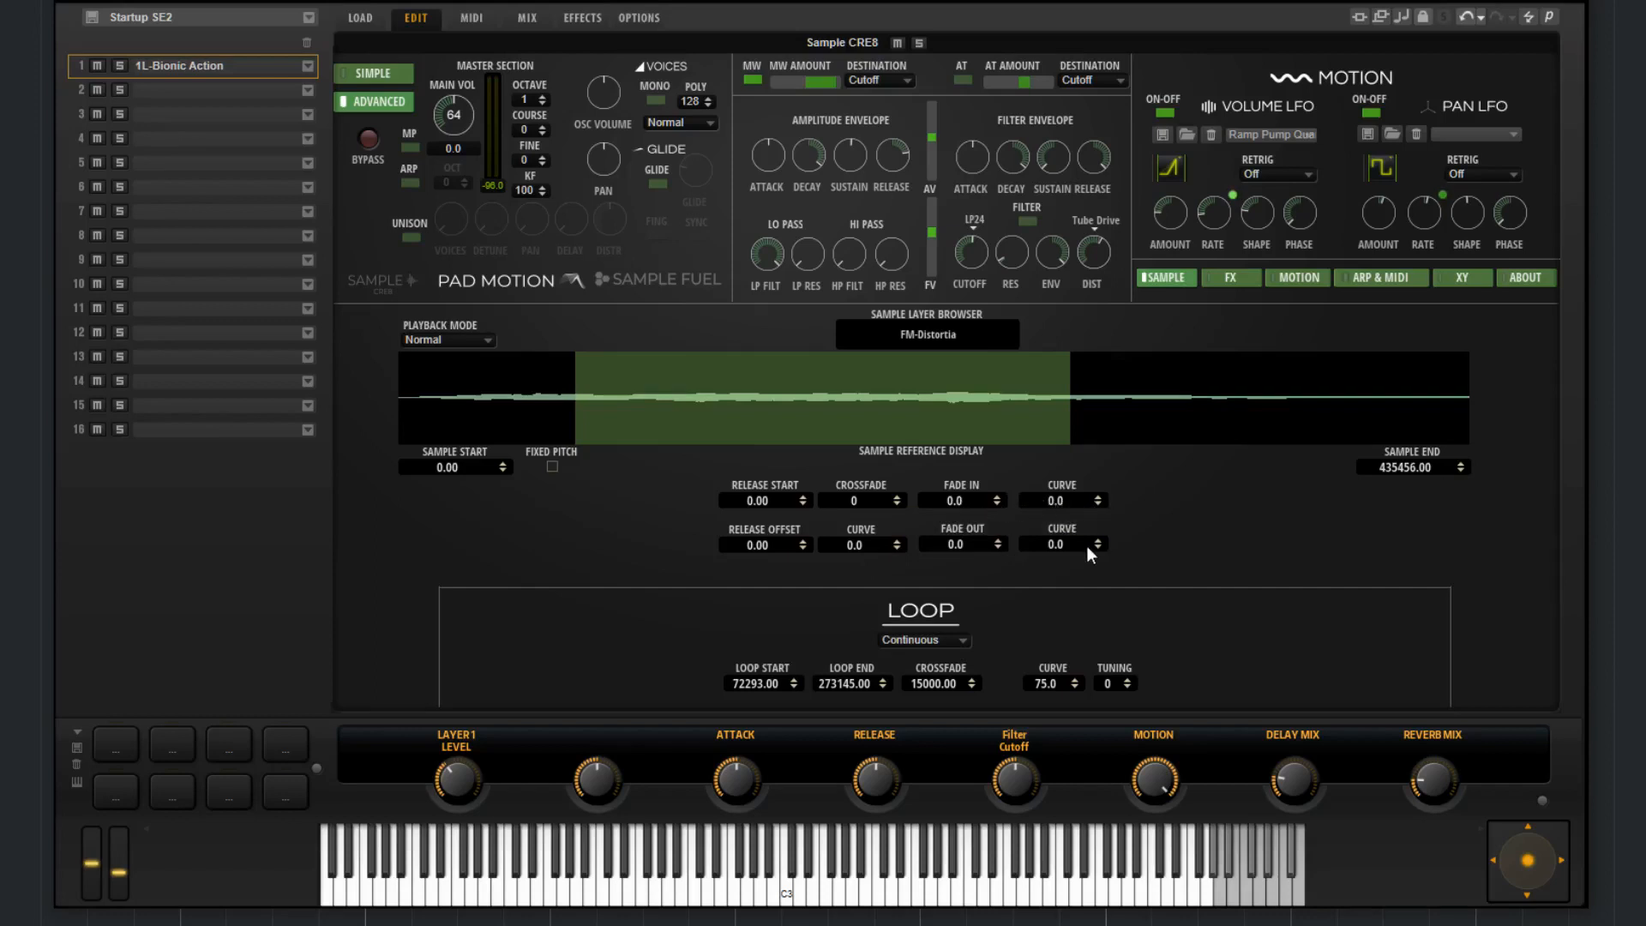
mouse_move(921, 635)
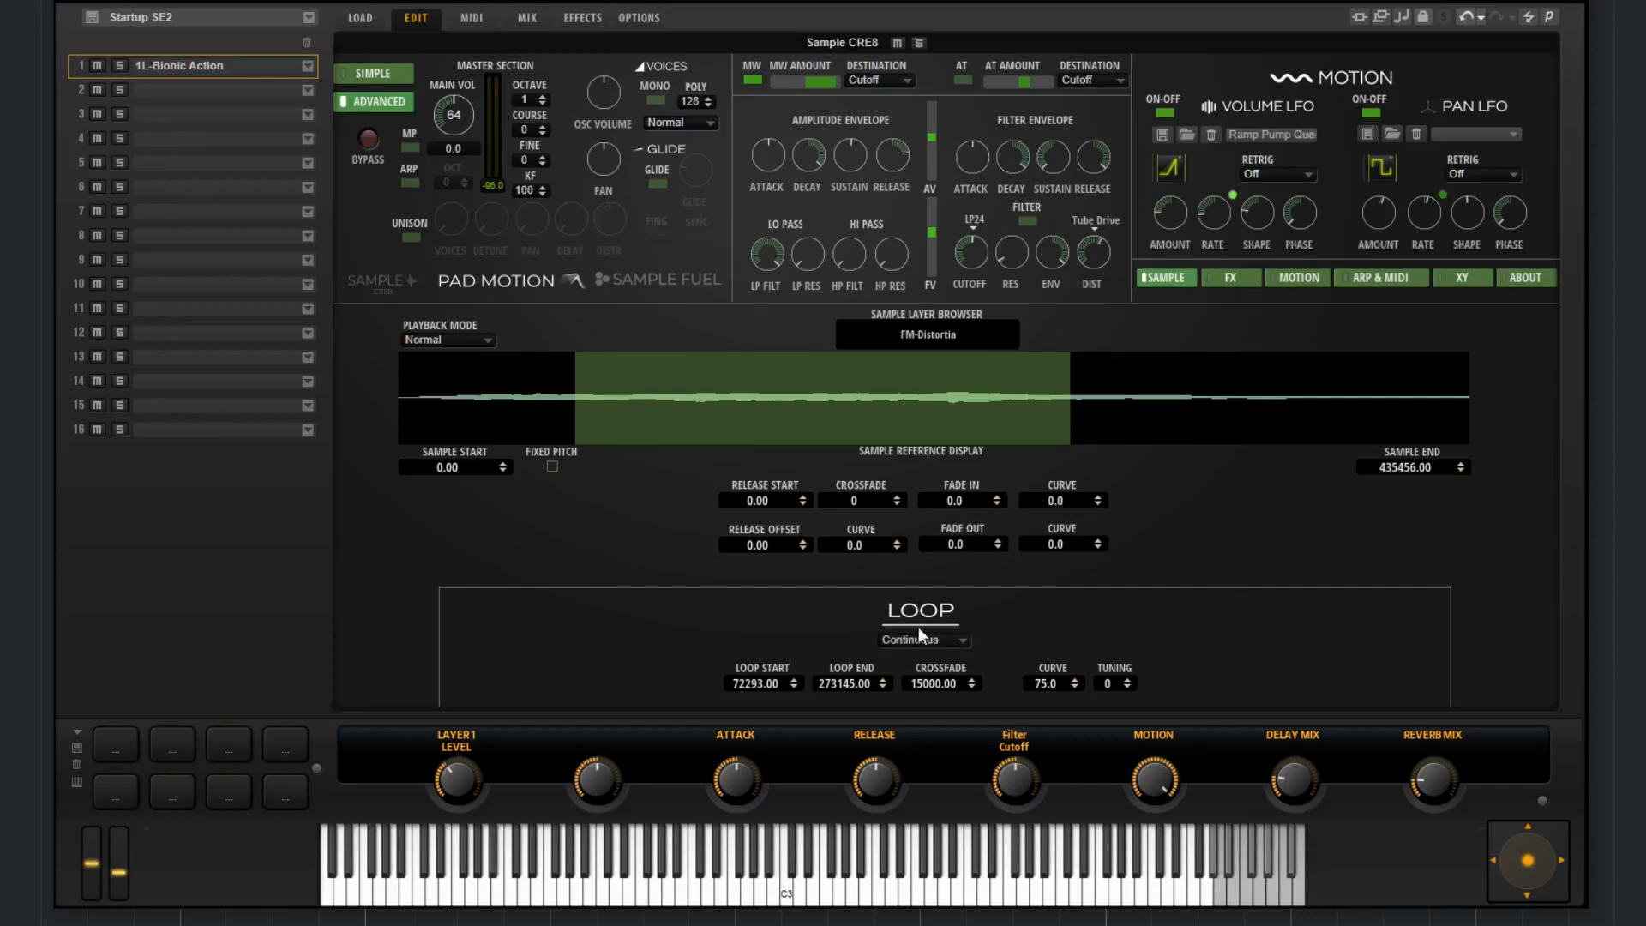
left_click(922, 640)
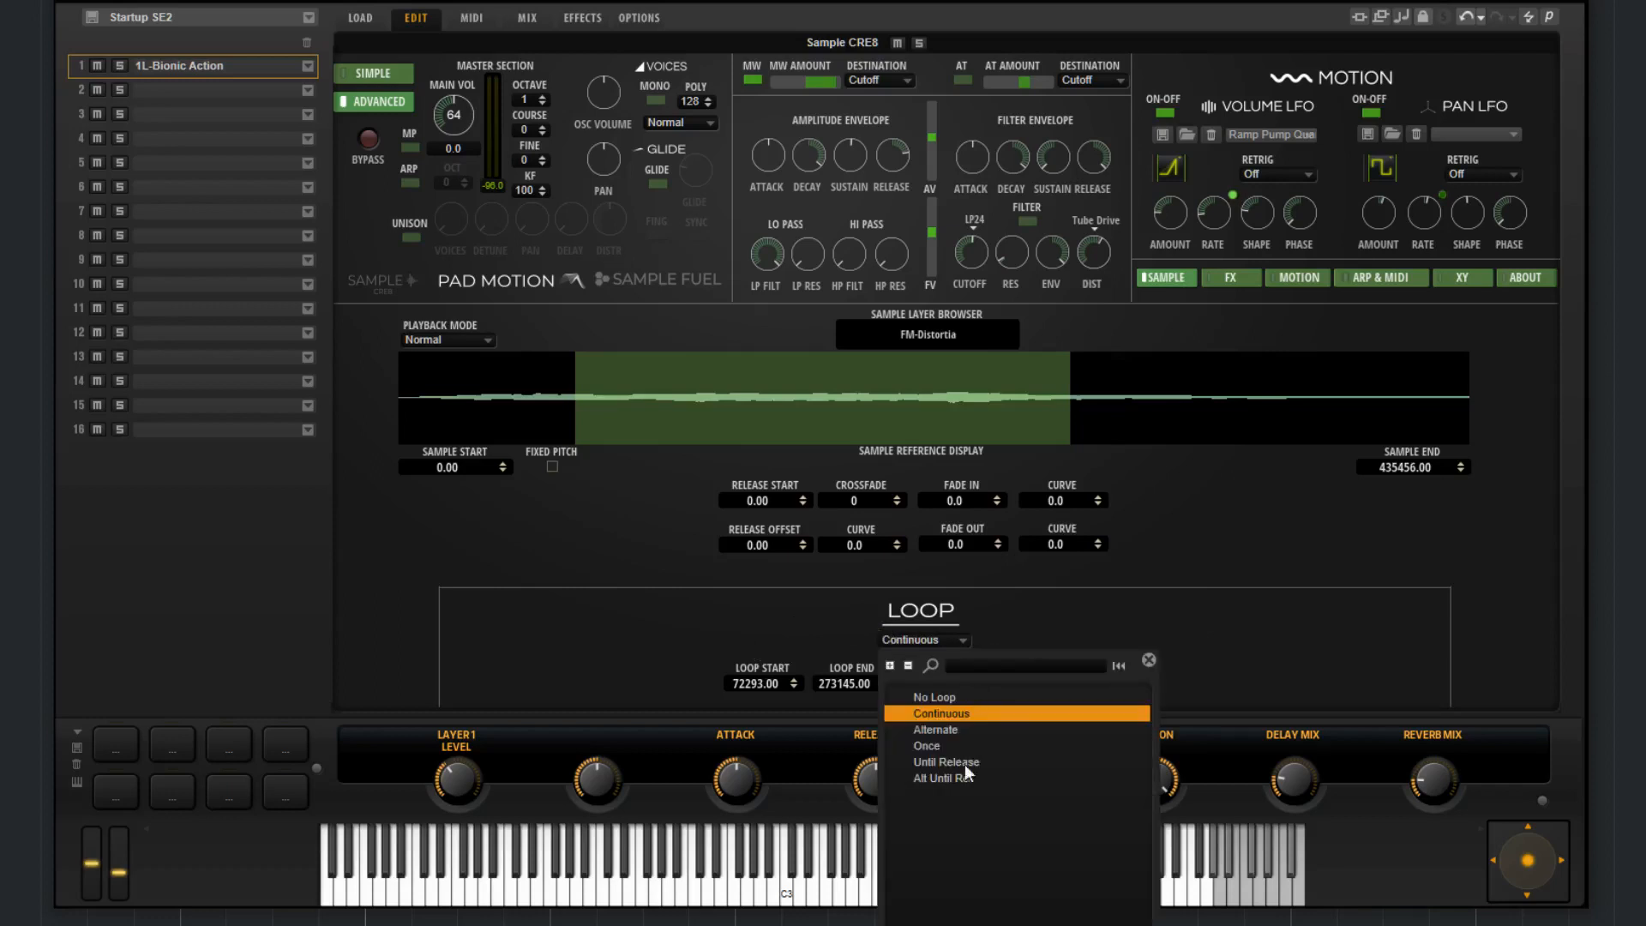
mouse_move(964, 709)
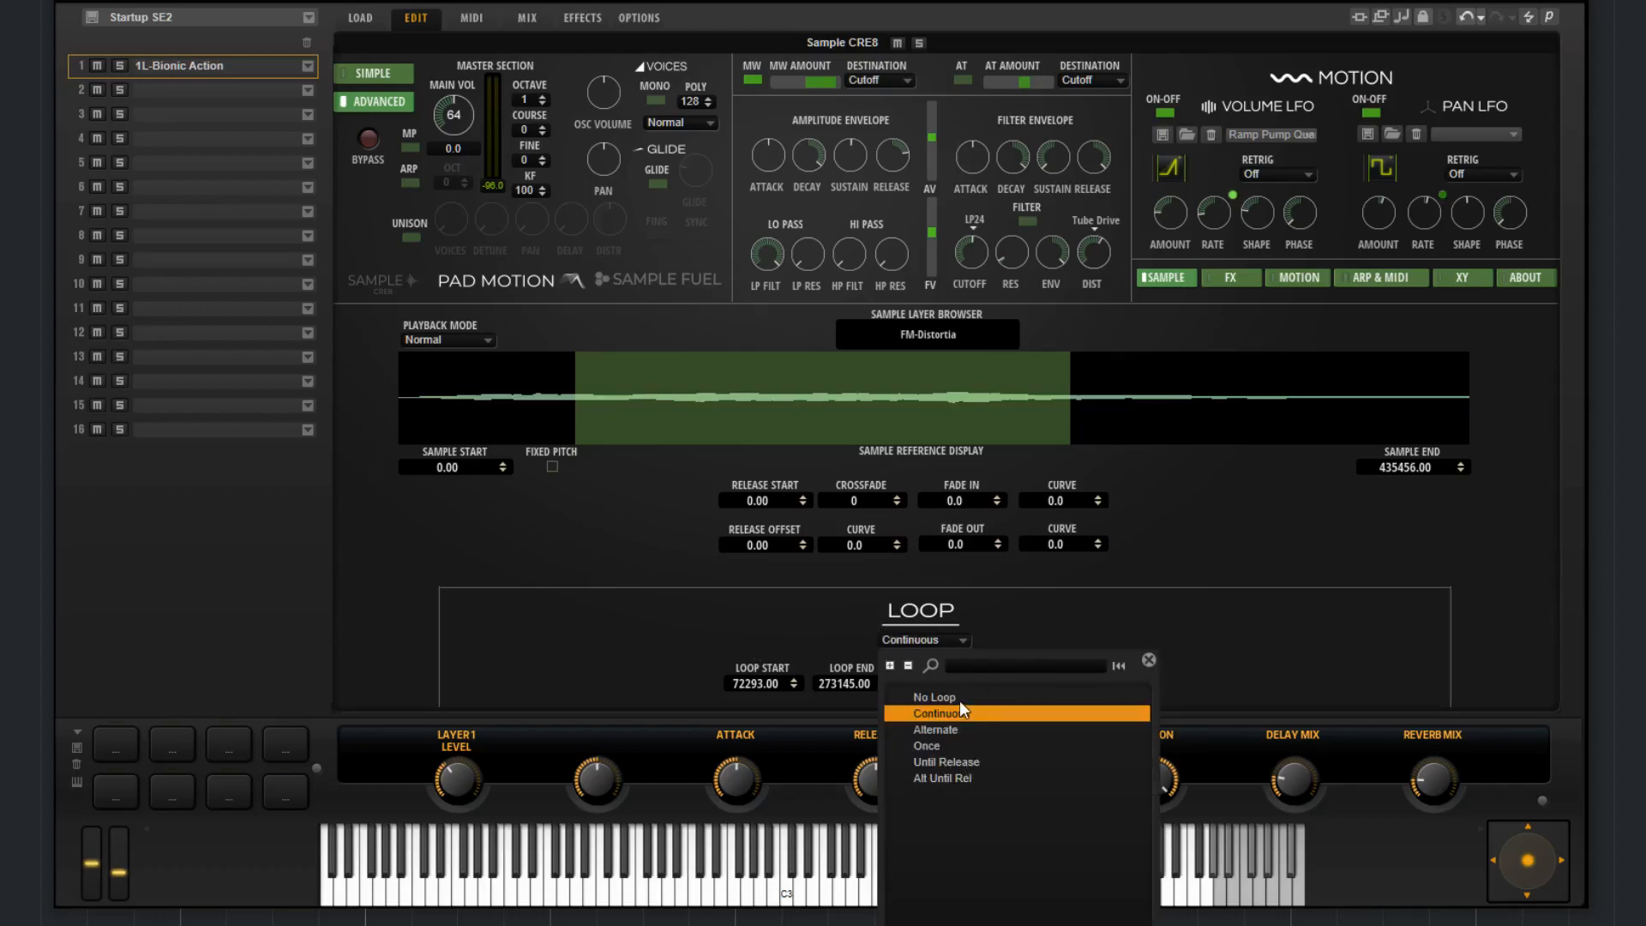
left_click(932, 697)
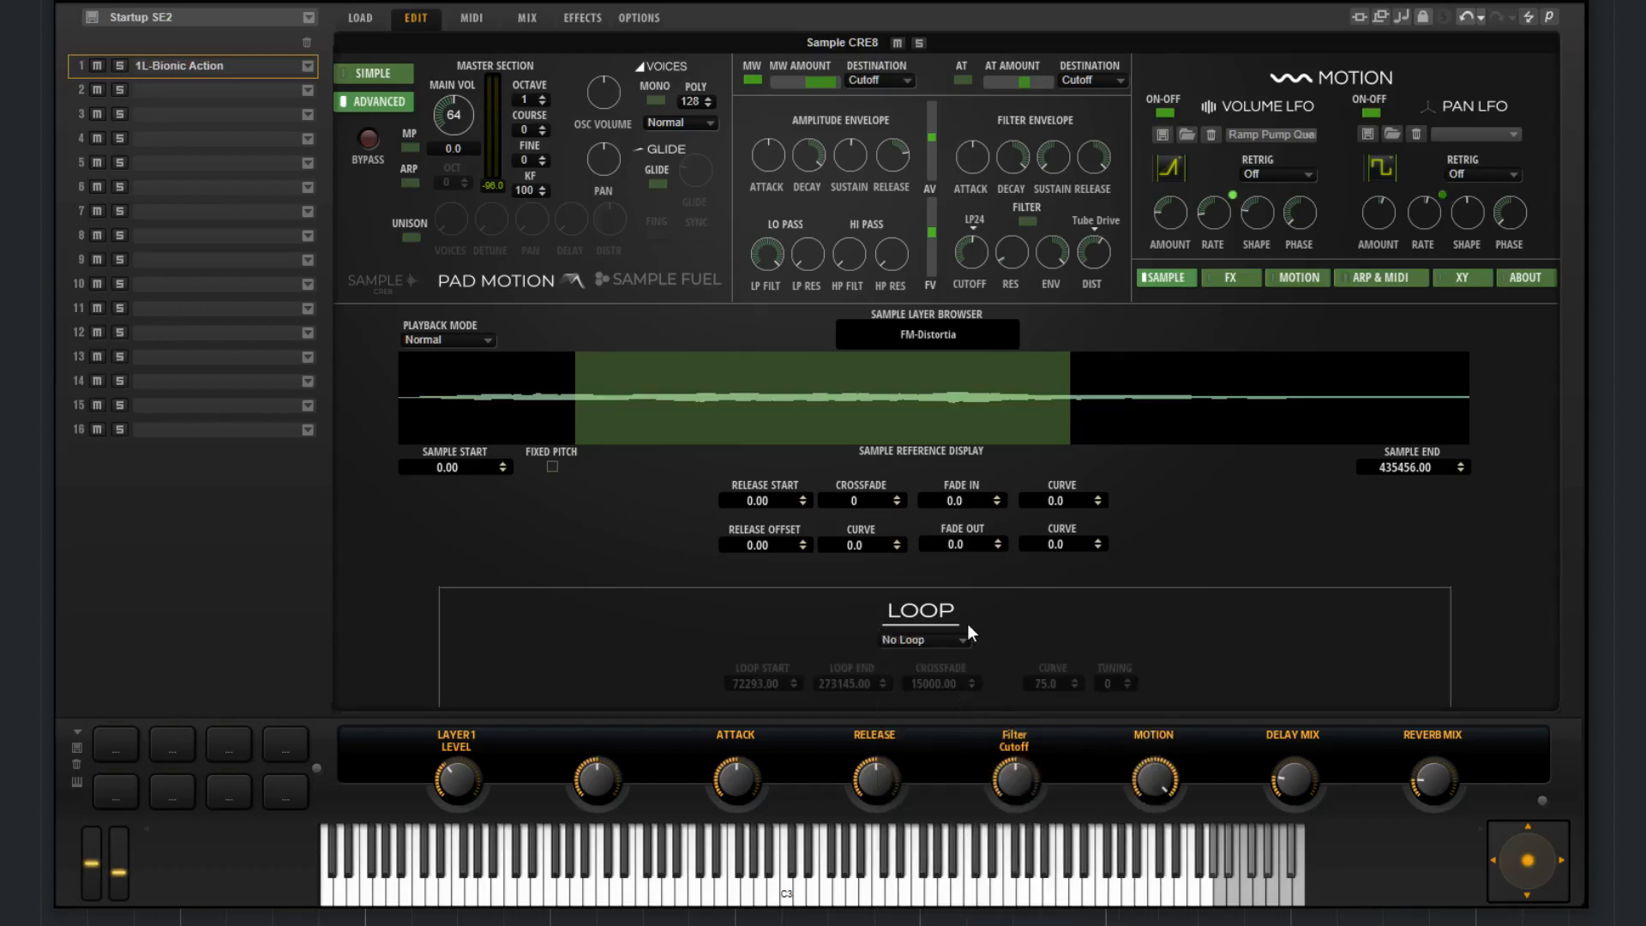
left_click(925, 640)
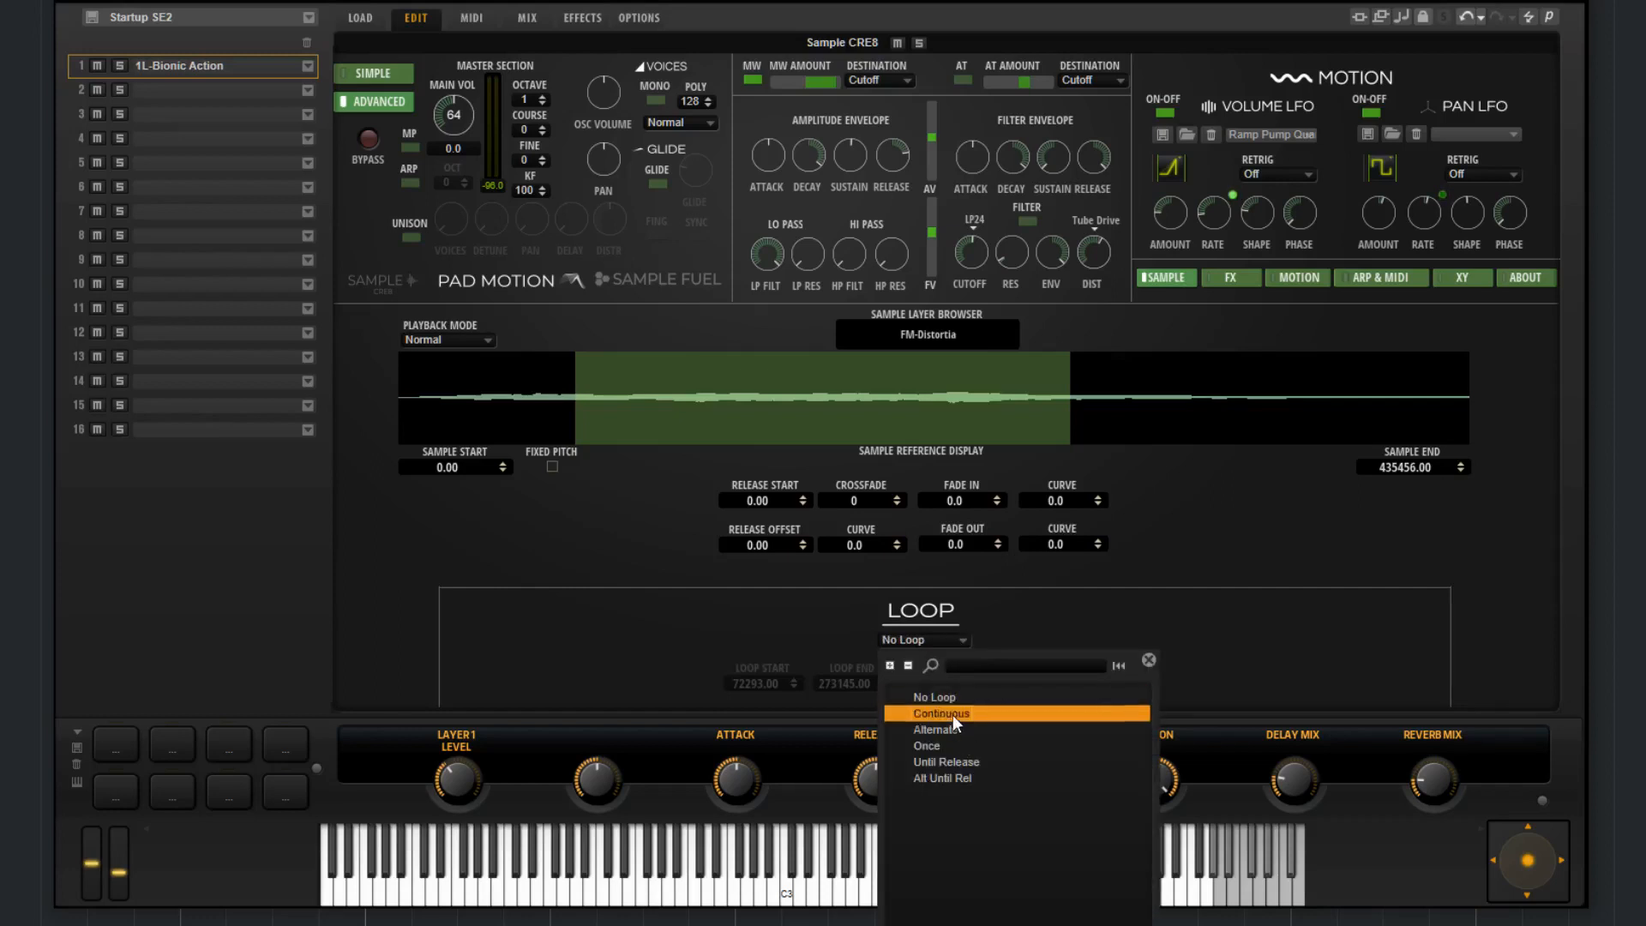
left_click(940, 717)
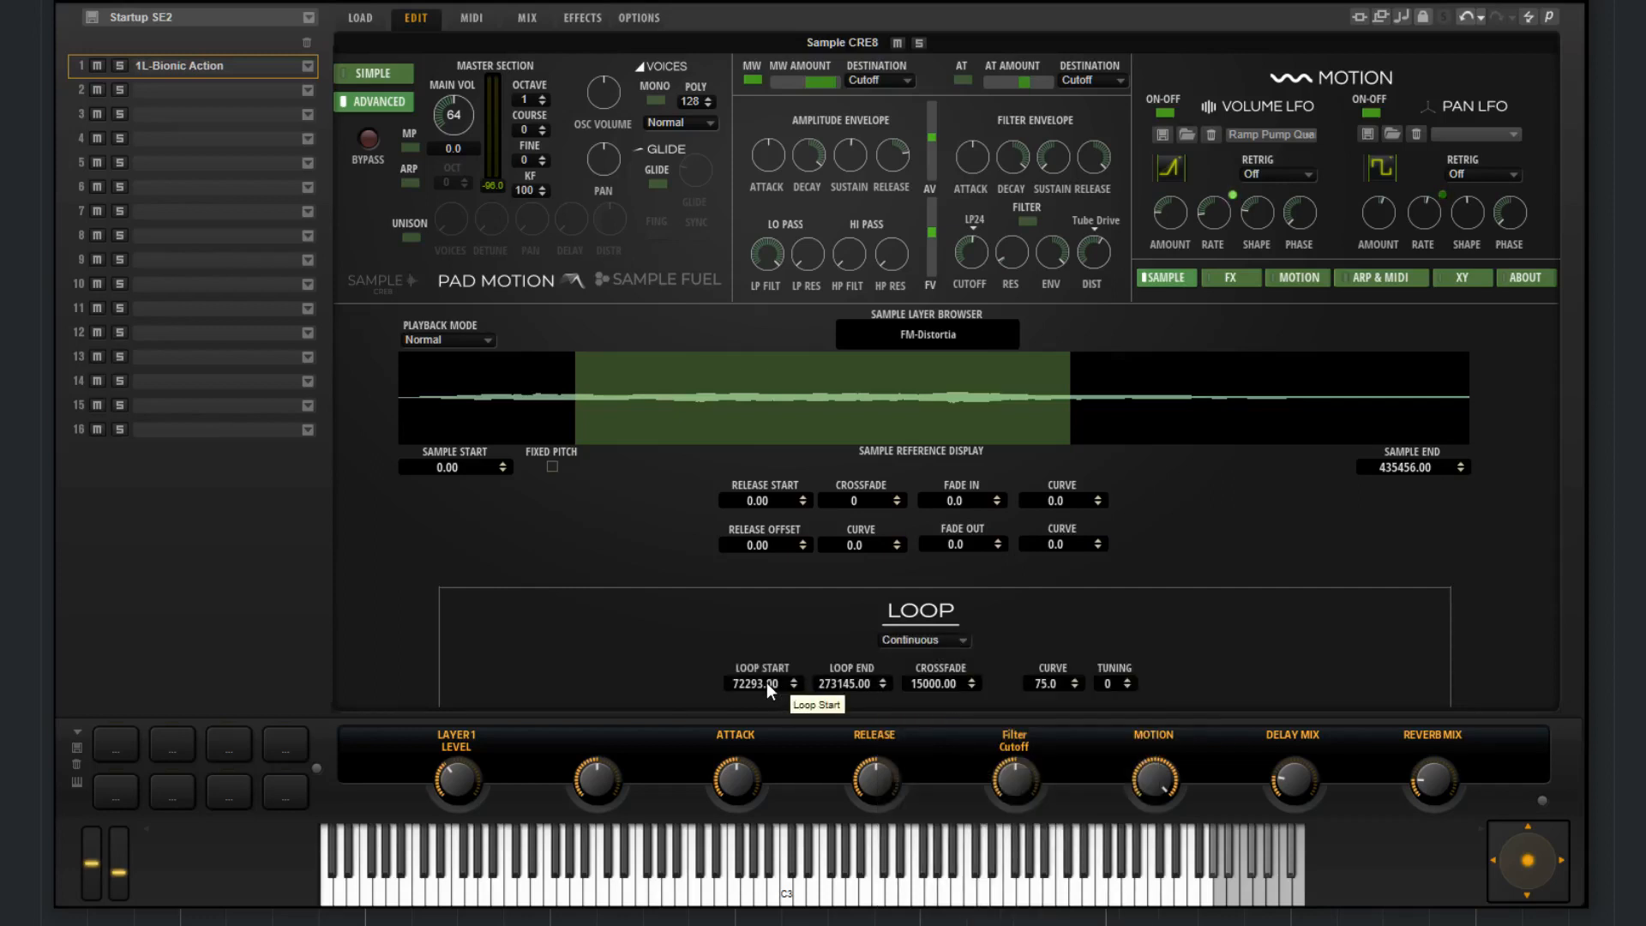
mouse_move(942, 684)
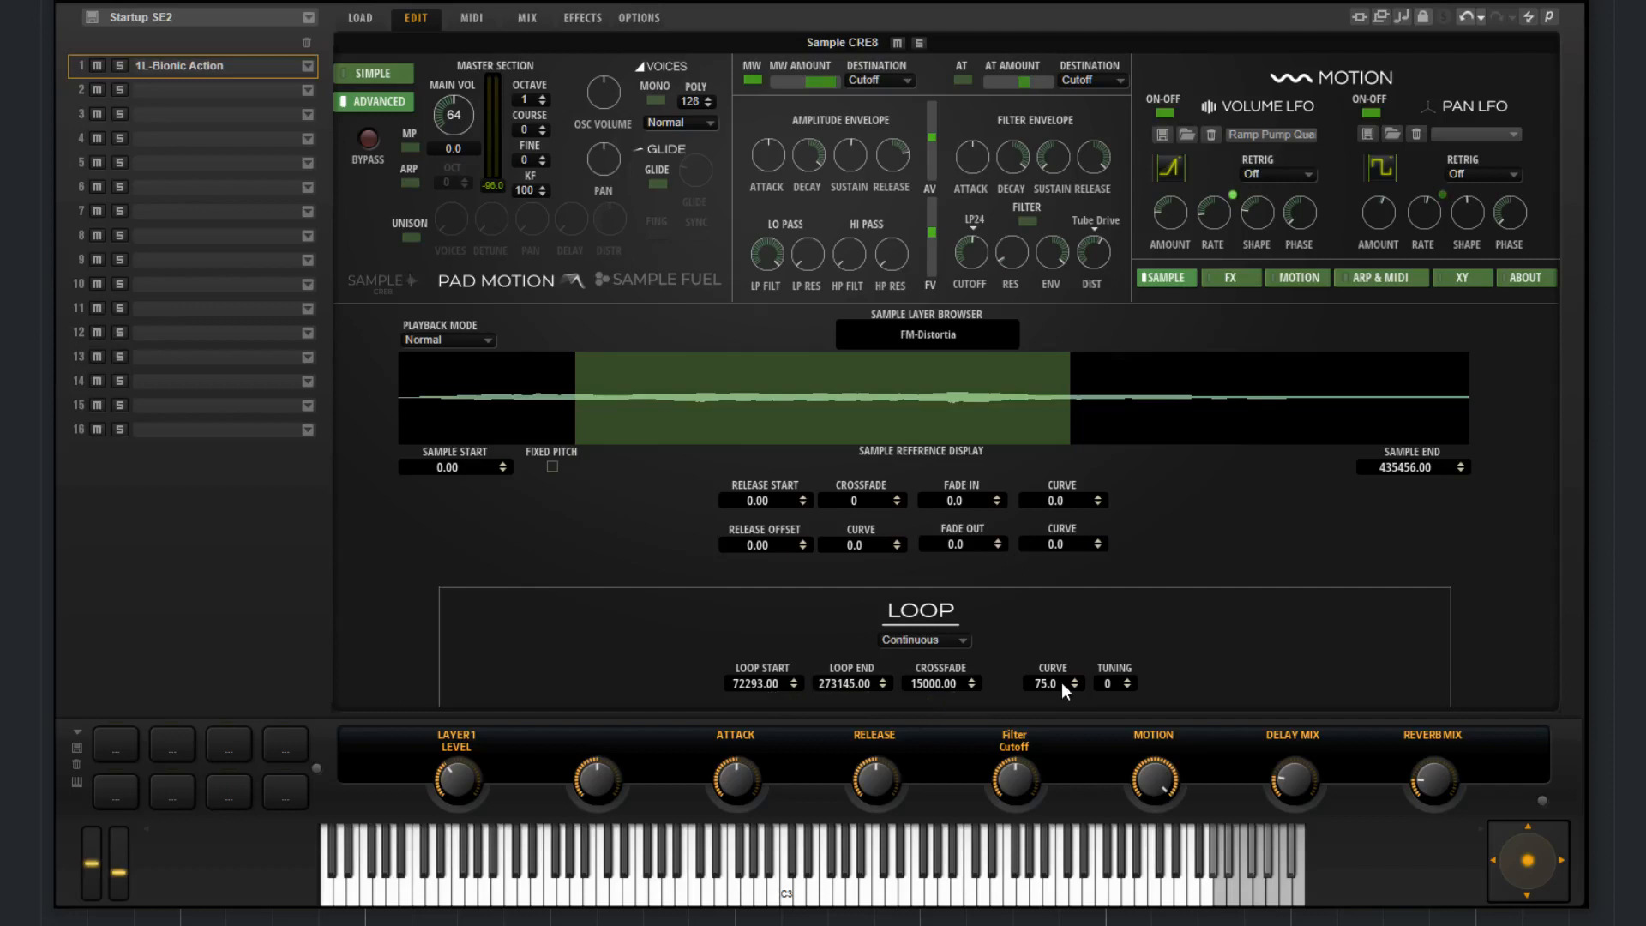
mouse_move(1118, 687)
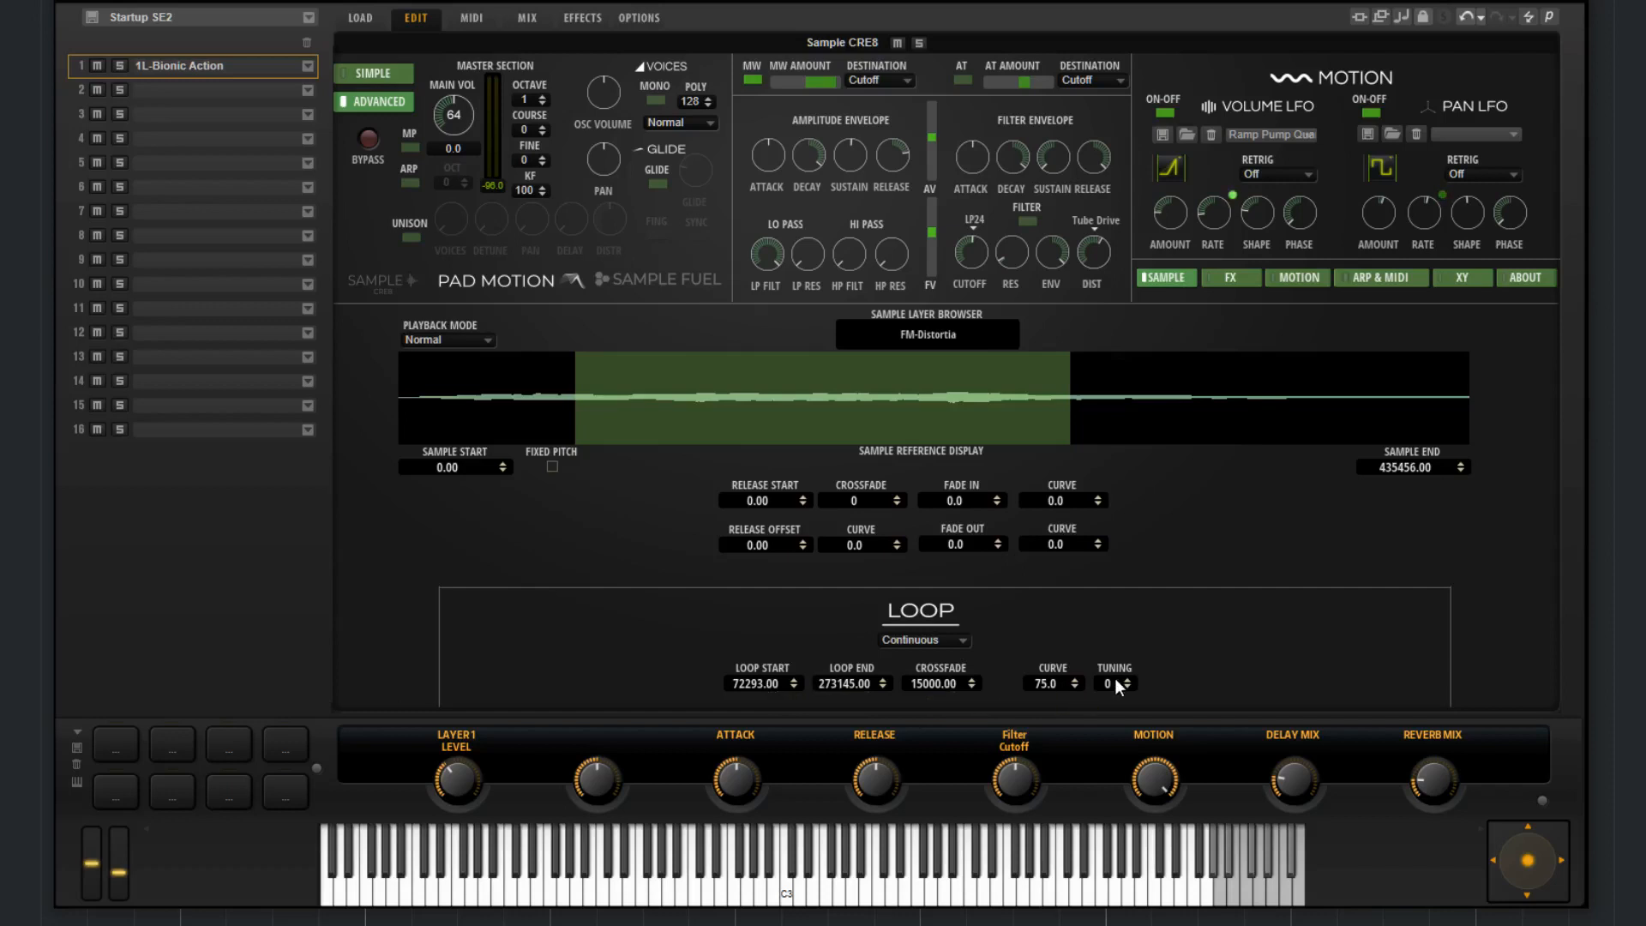